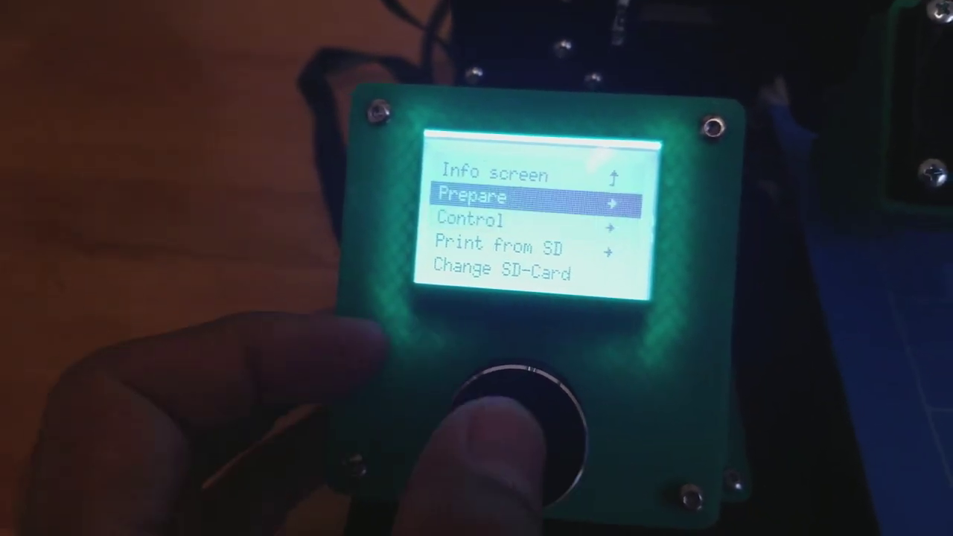
Step: Enter the Prepare menu, showing Disable Steppers, Bed Auto Leveling and Preheat PLA
click(514, 387)
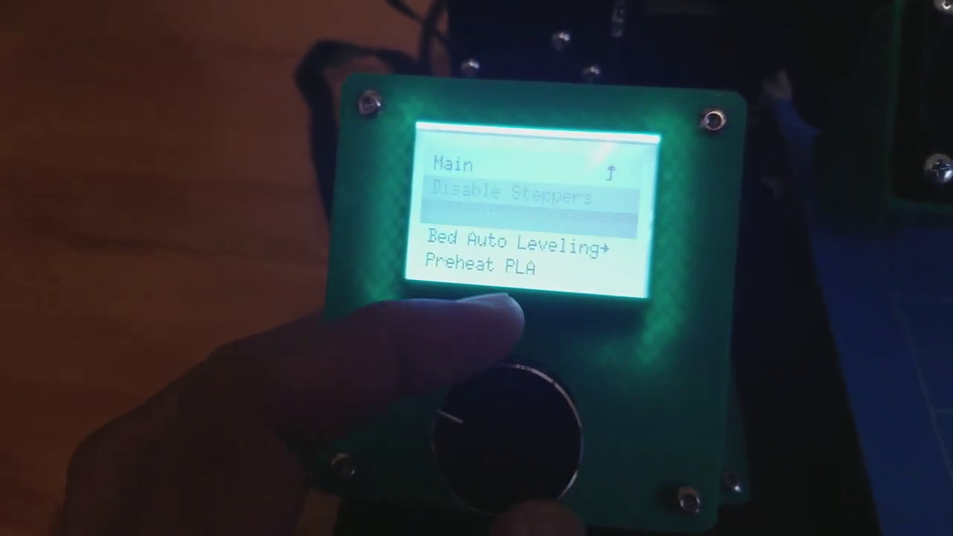